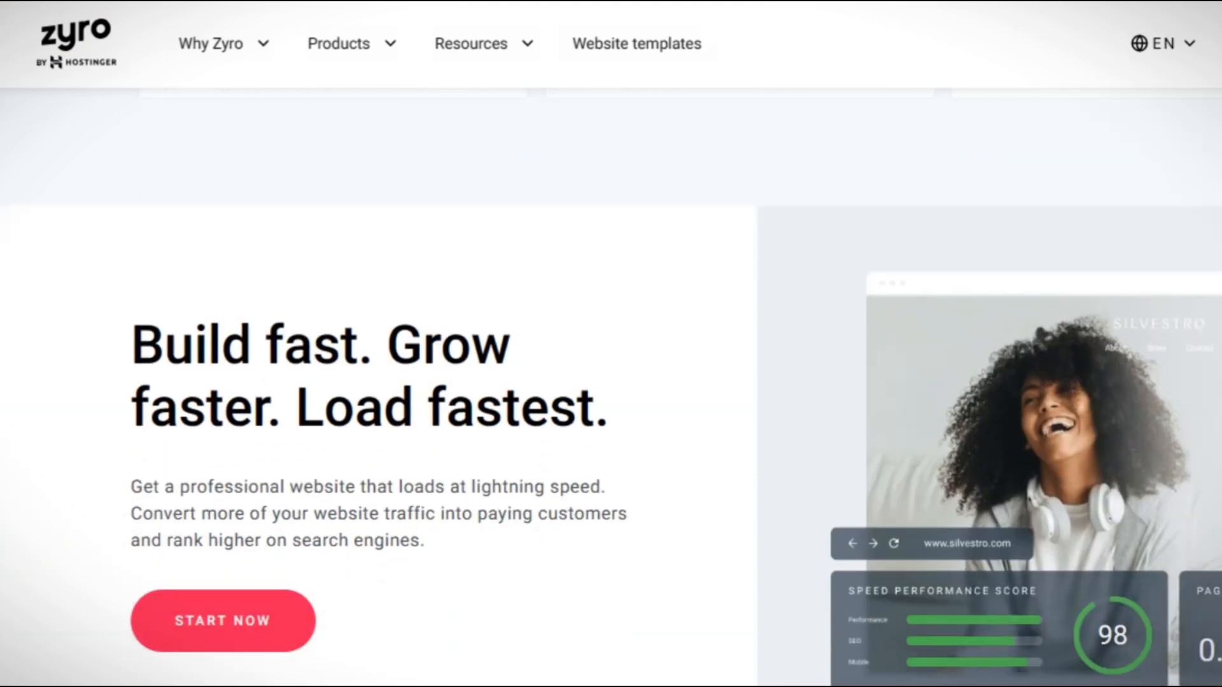
# Scroll the Zyro marketing page past 'Get paid instantly' to the eight-photo feed editor.
pyautogui.scroll(-3)
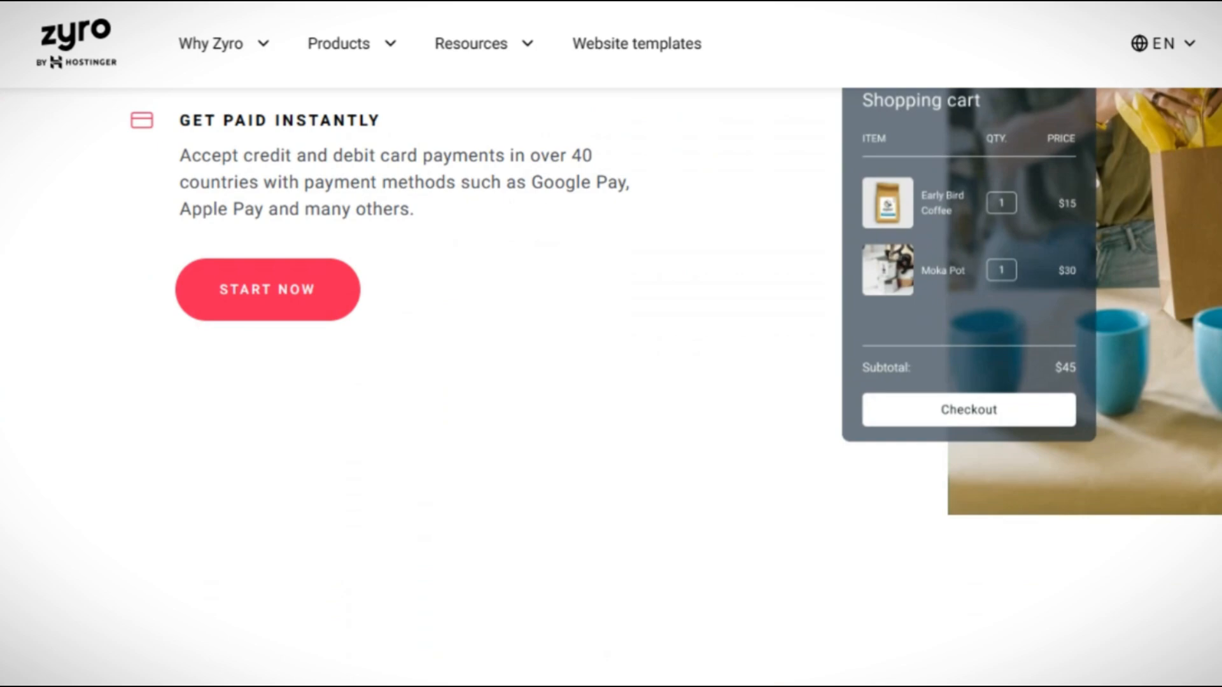
pyautogui.scroll(-3)
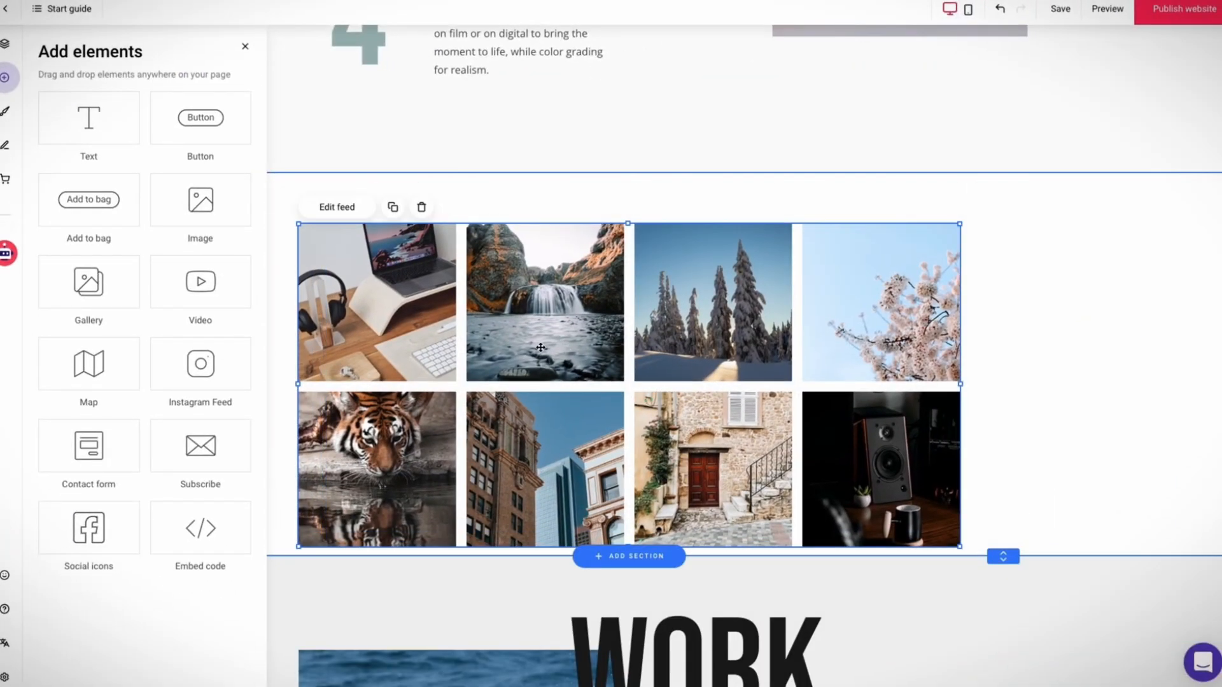
pyautogui.moveTo(1034, 427)
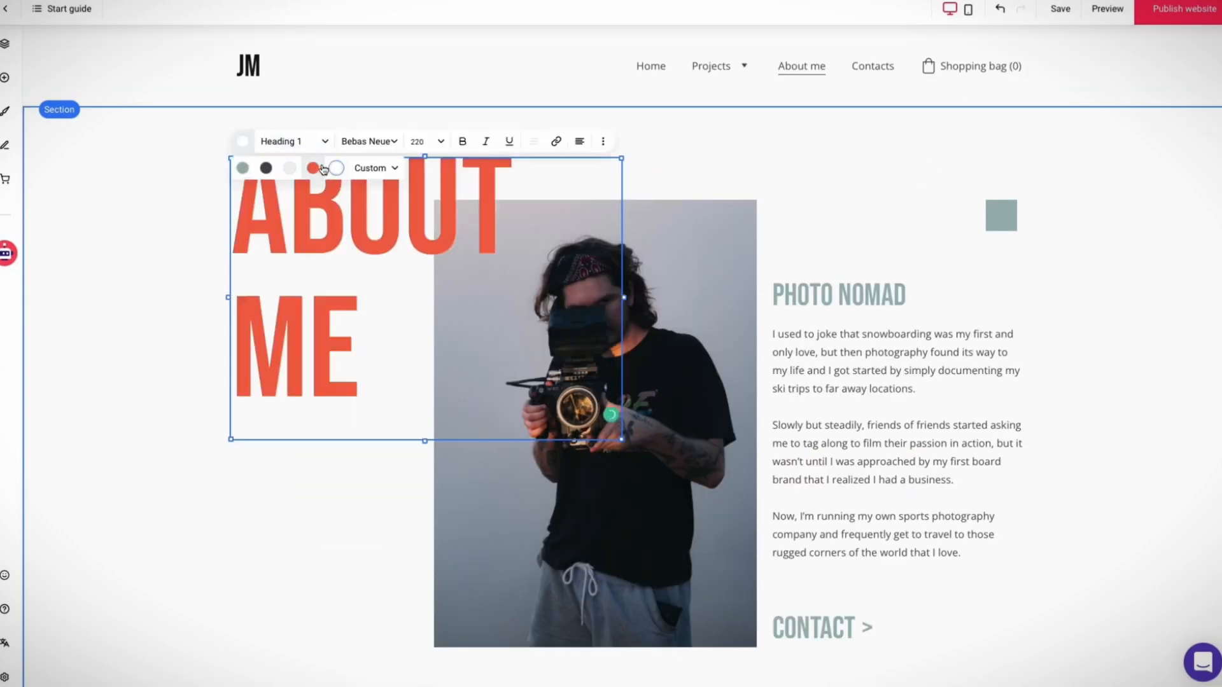
# Open the Media library to replace a photo, then go to Zyro's Website templates.
pyautogui.scroll(-3)
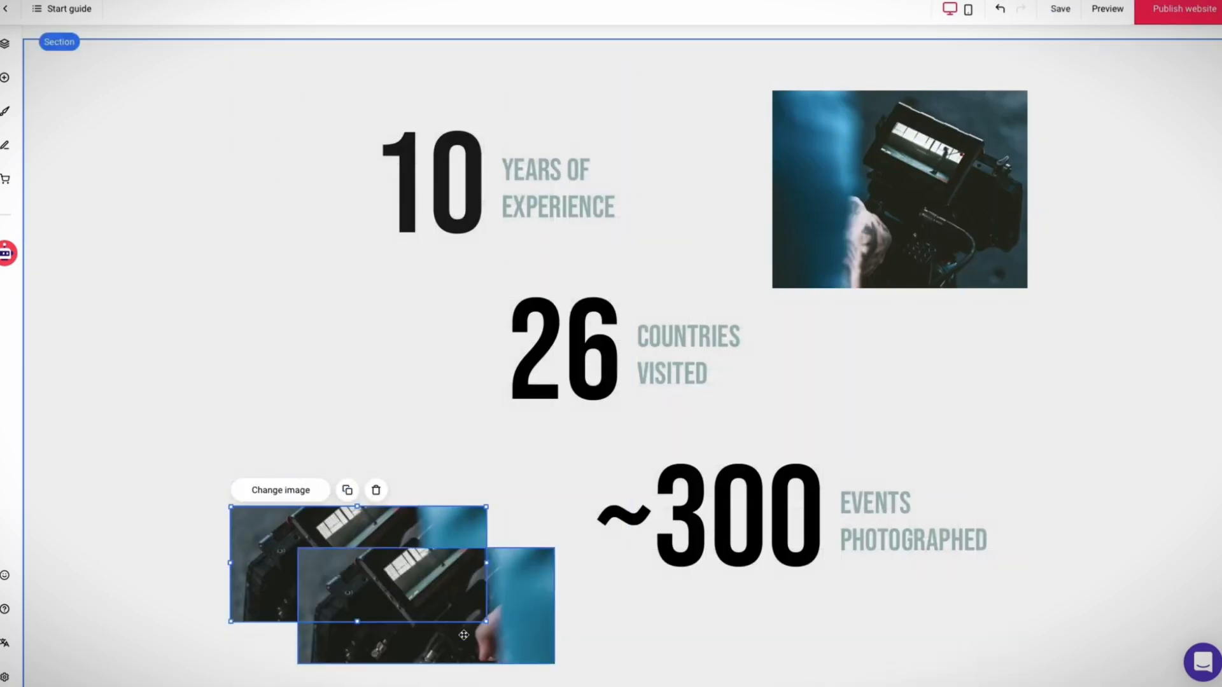
pyautogui.click(279, 489)
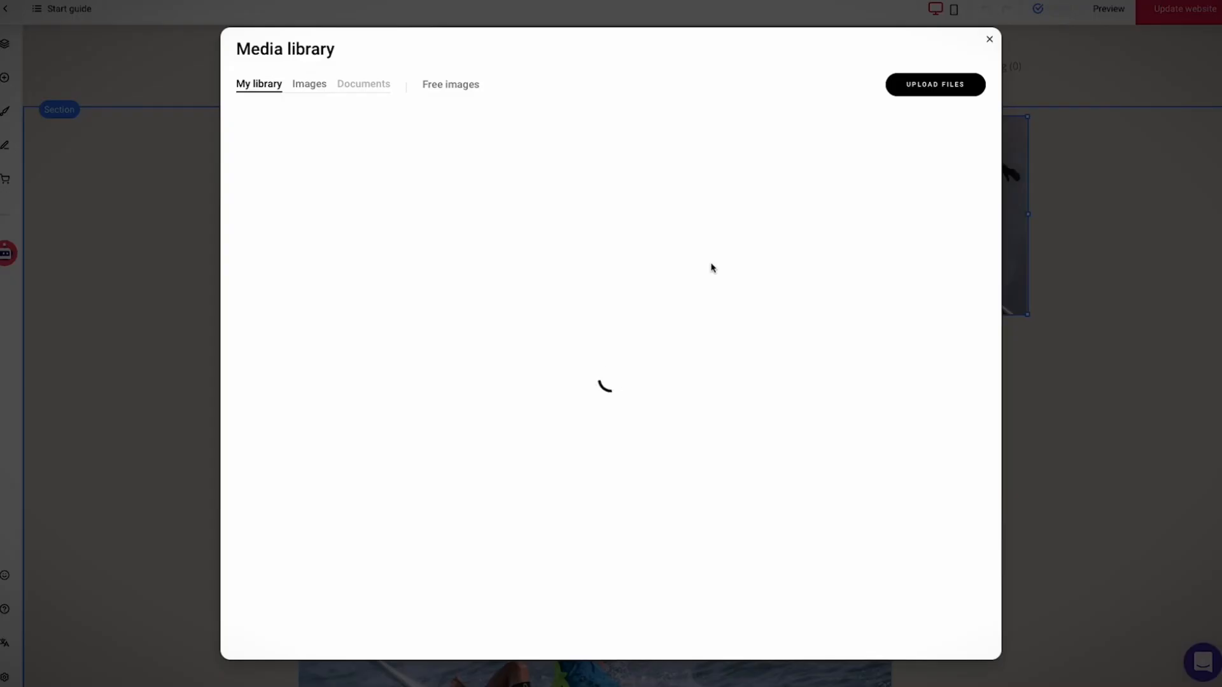
pyautogui.click(989, 39)
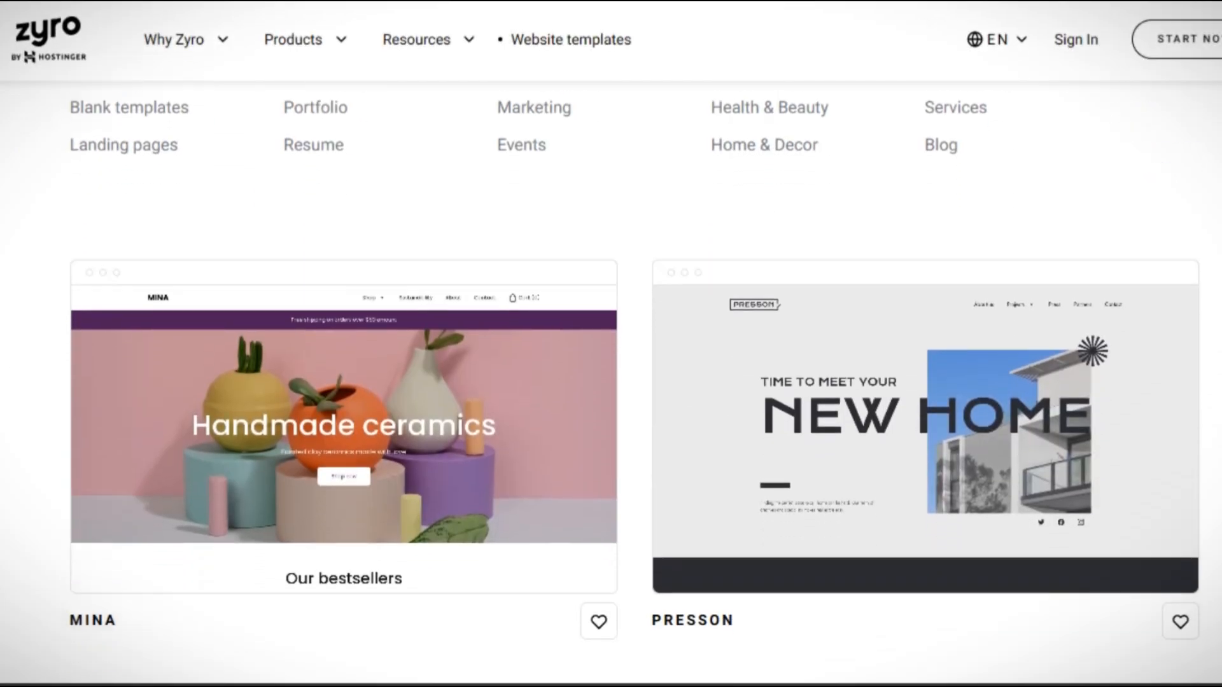
# Browse Zyro templates and the IONOS marketing page, then drag a widget into the IONOS editor.
pyautogui.scroll(-3)
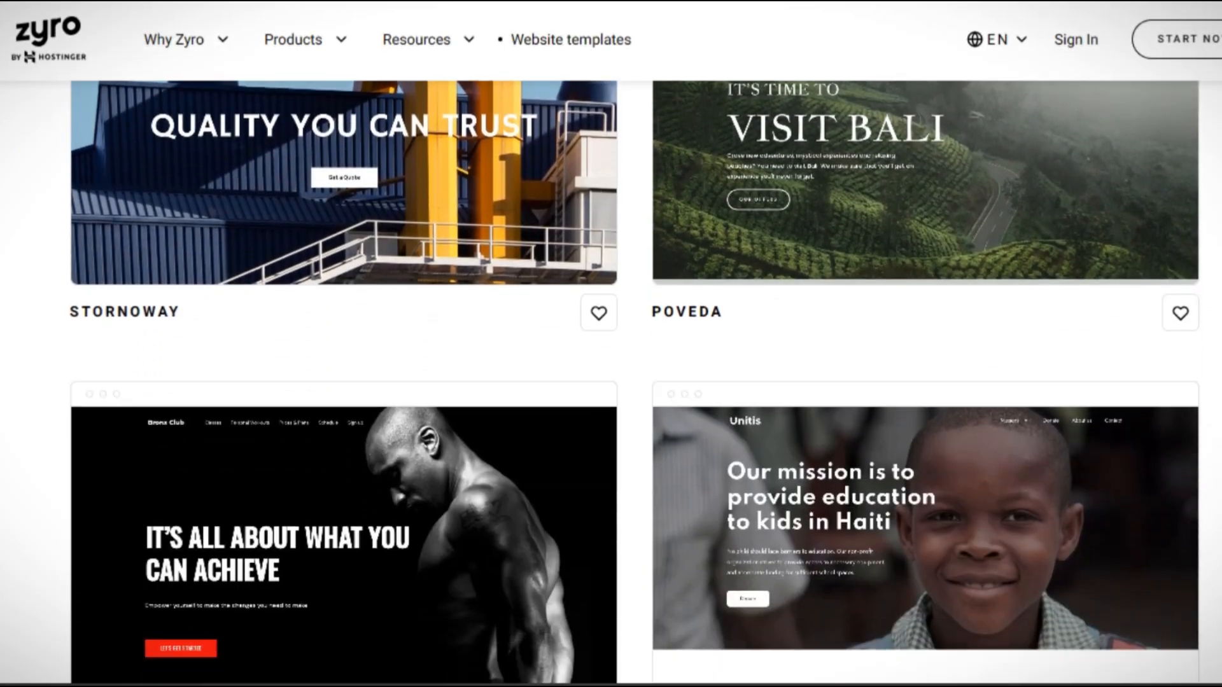
pyautogui.scroll(-3)
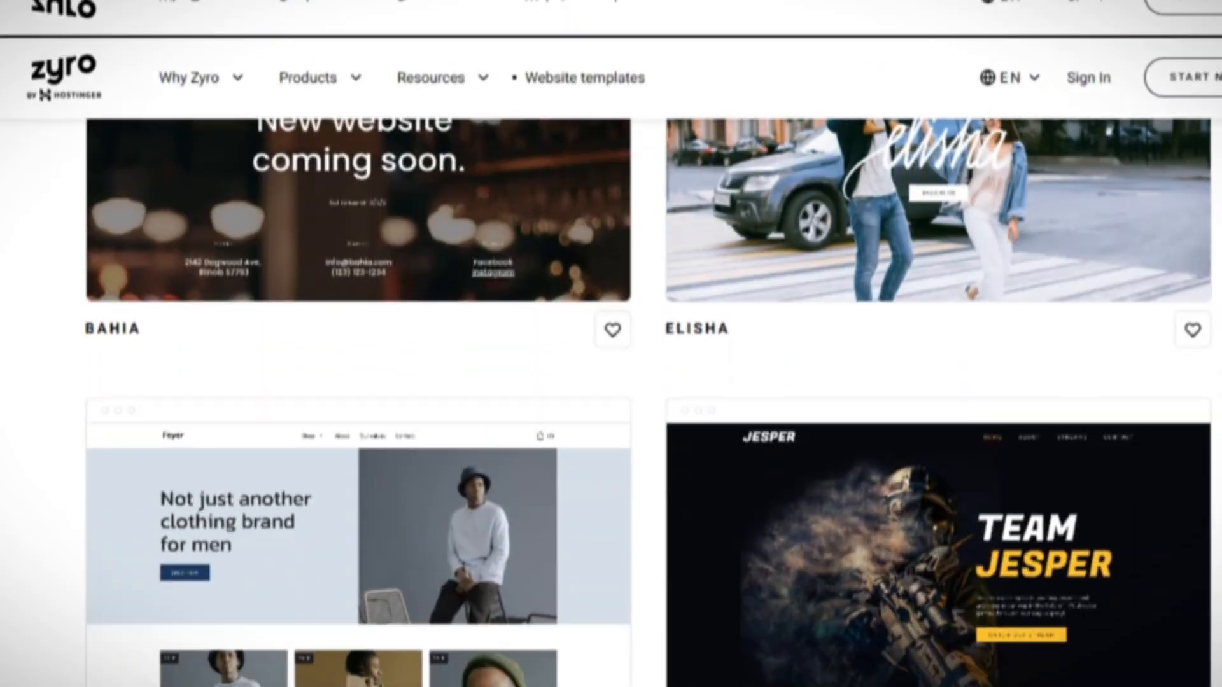
pyautogui.scroll(-3)
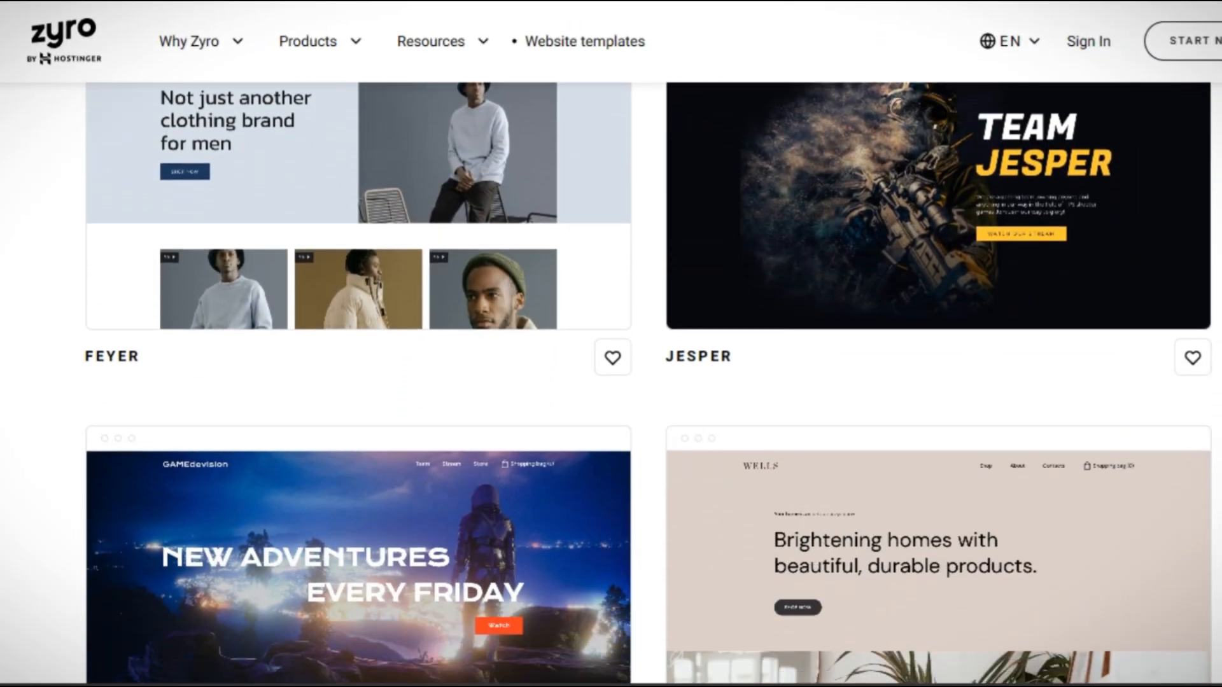
pyautogui.scroll(3)
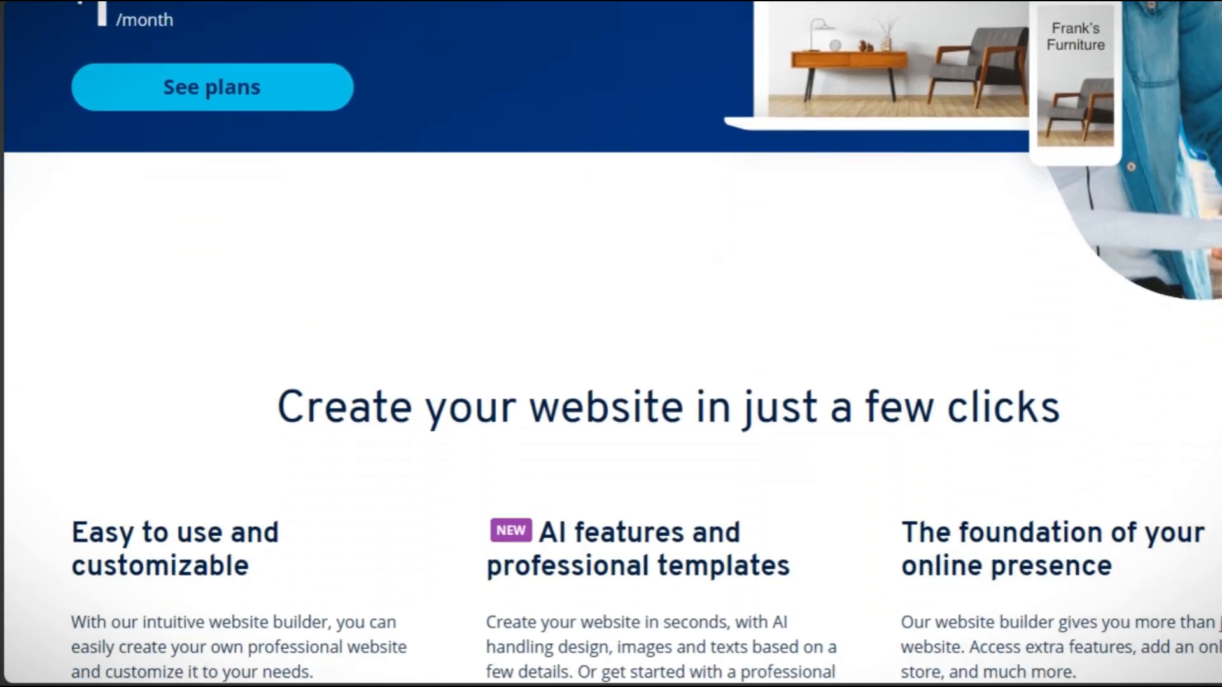
pyautogui.scroll(3)
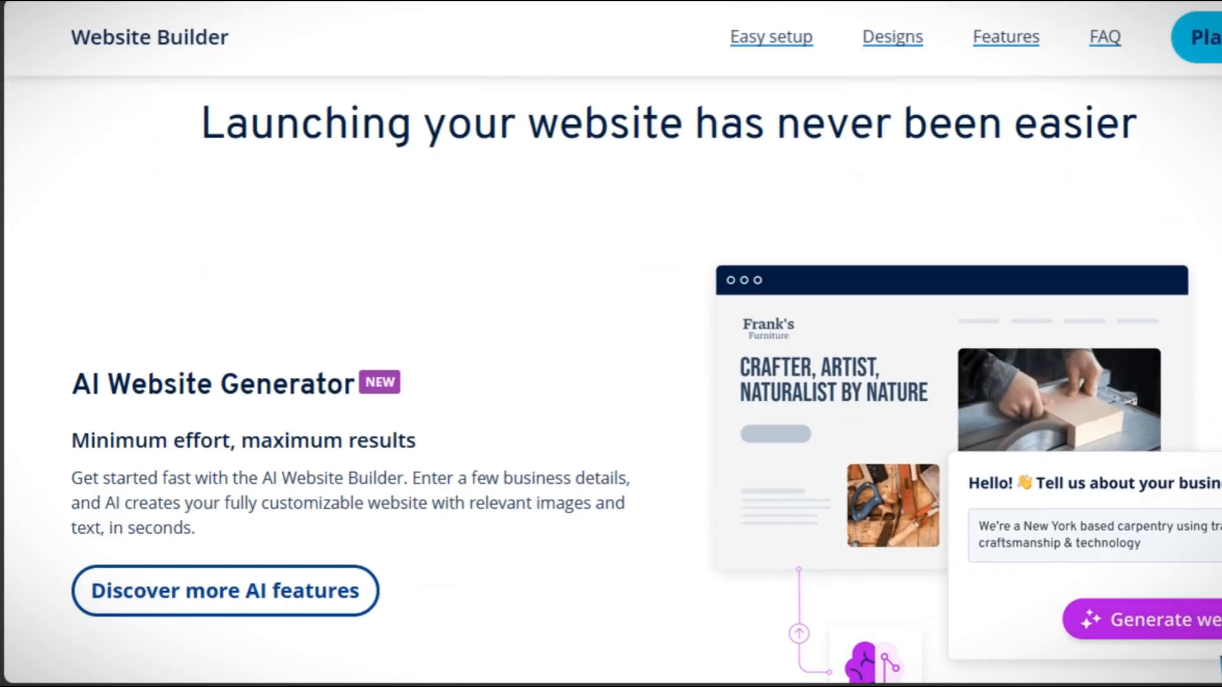
pyautogui.scroll(-3)
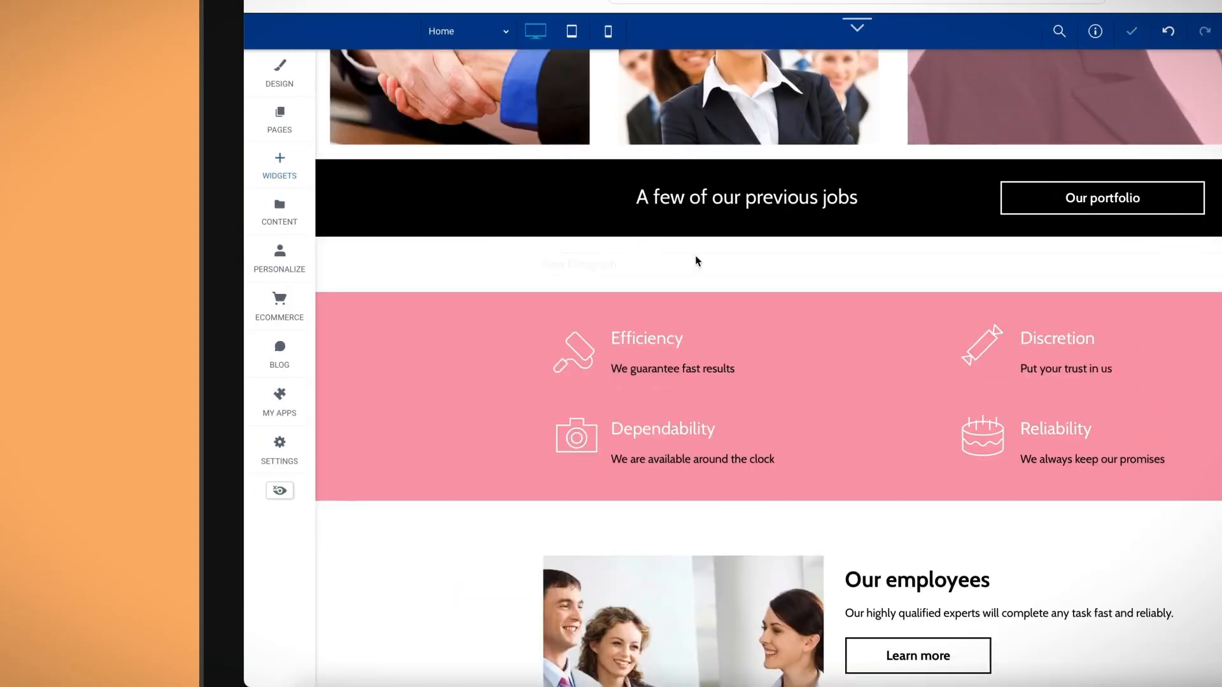
pyautogui.click(279, 166)
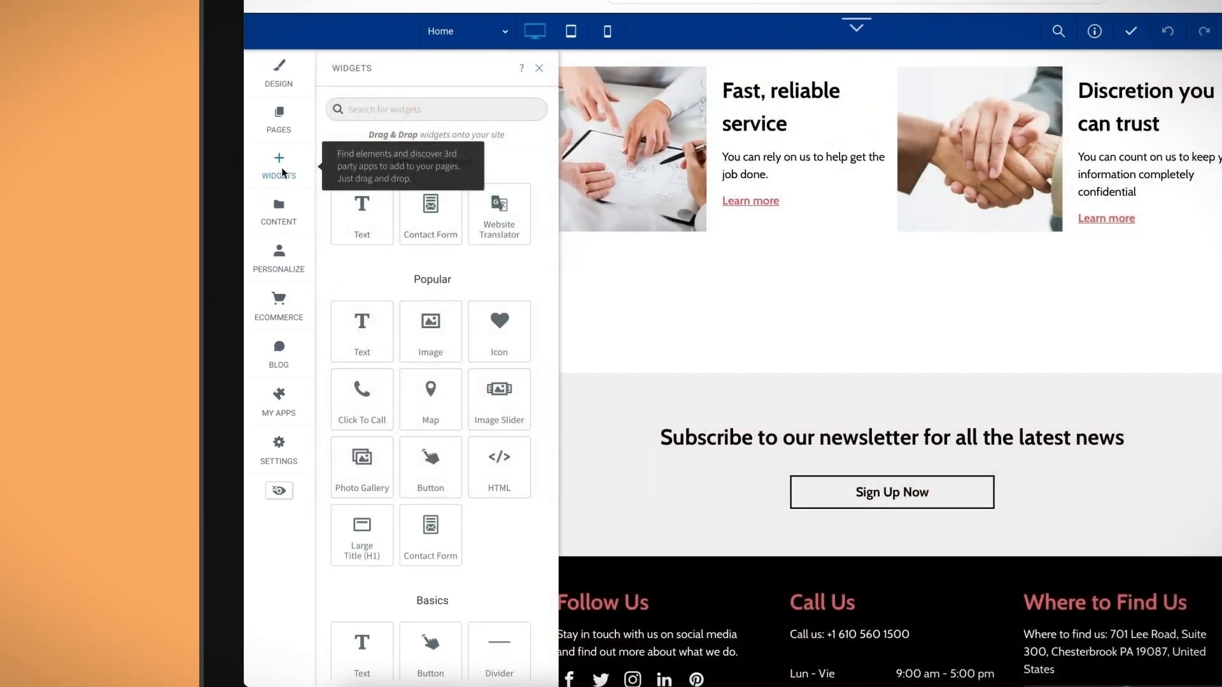
pyautogui.moveTo(430, 214); pyautogui.dragTo(670, 335)
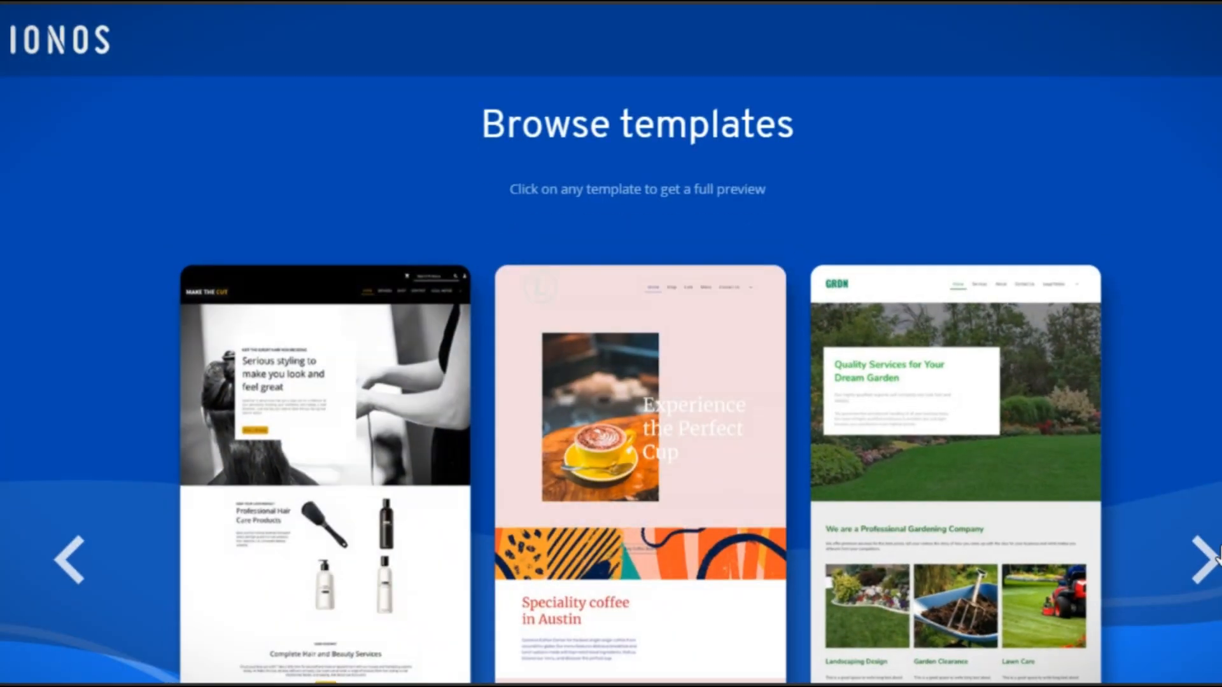
# Preview IONOS's Business coaching template full-screen and at tablet size.
pyautogui.click(1202, 559)
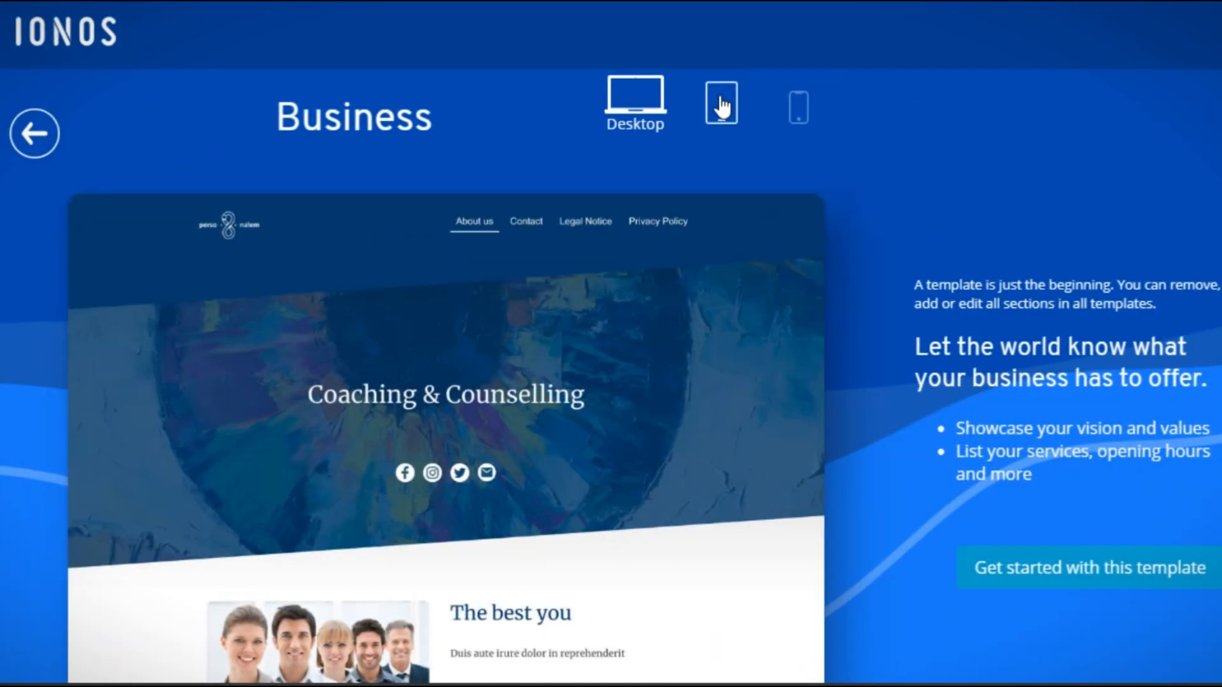
pyautogui.click(719, 104)
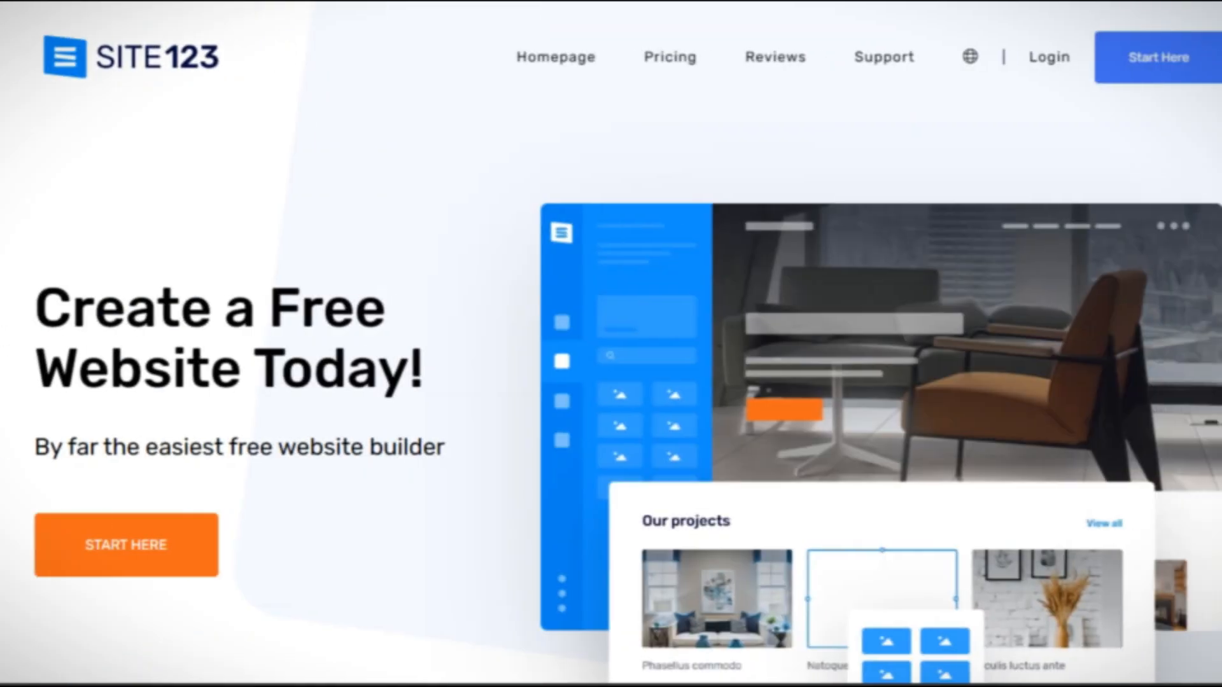
# Scroll the SITE123 homepage through the features and 3-steps sections.
pyautogui.scroll(-3)
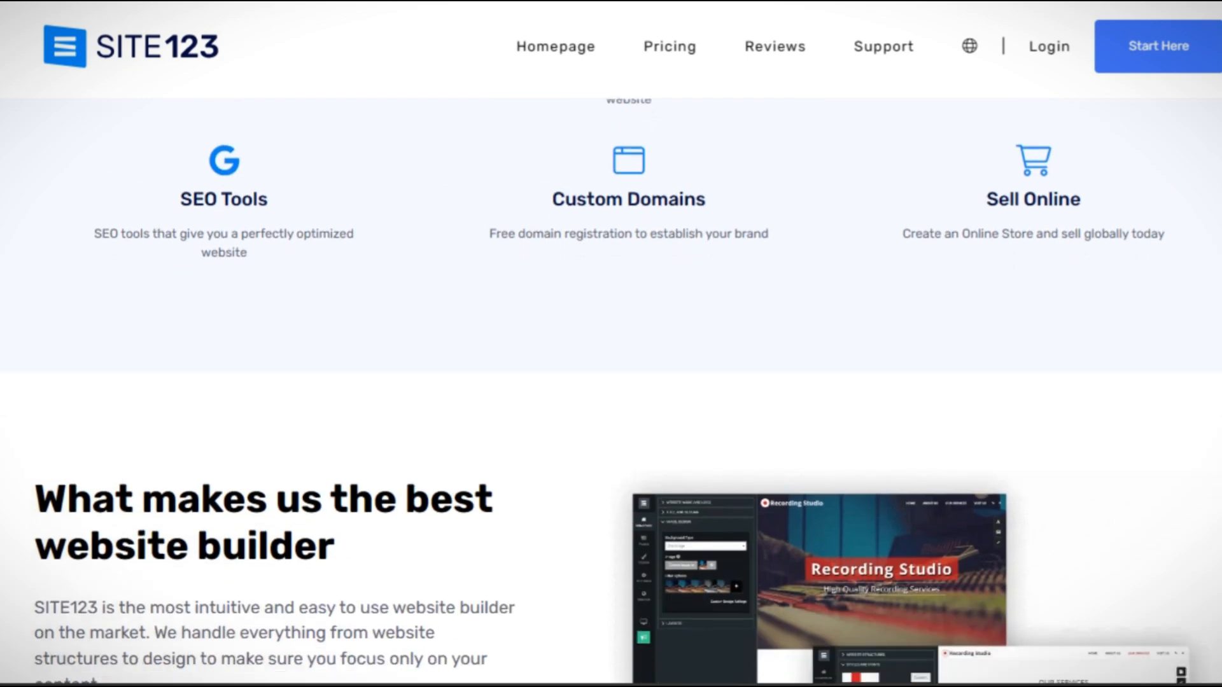
pyautogui.scroll(-3)
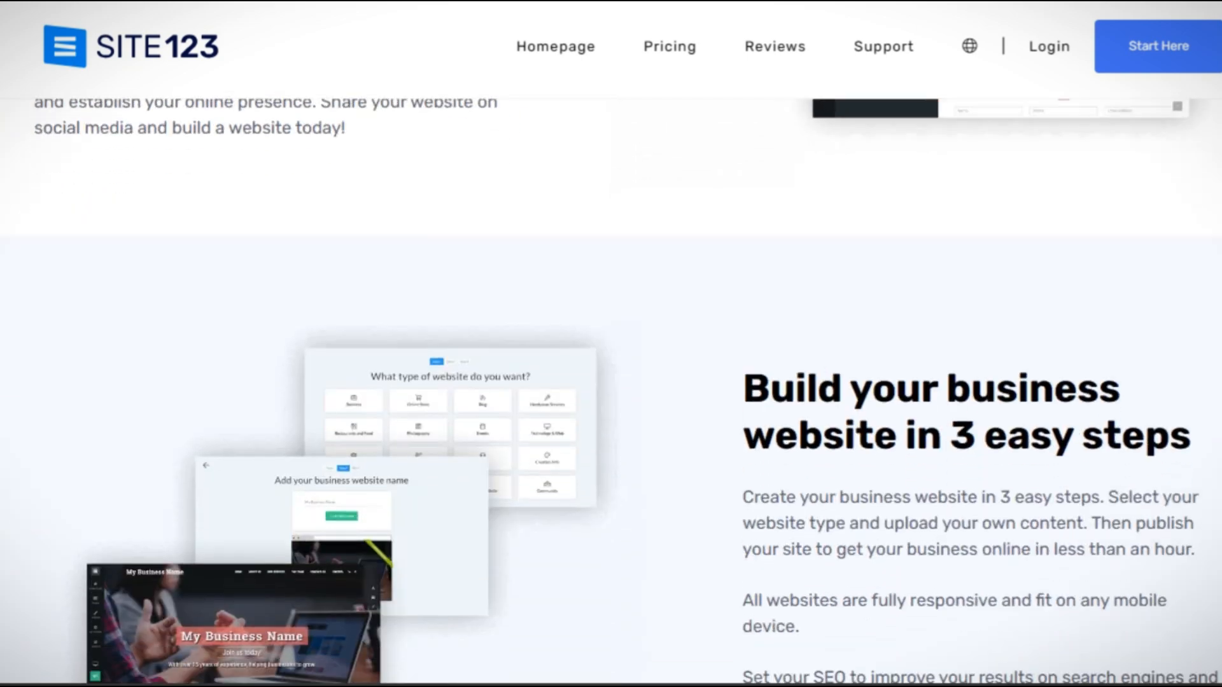
pyautogui.scroll(-3)
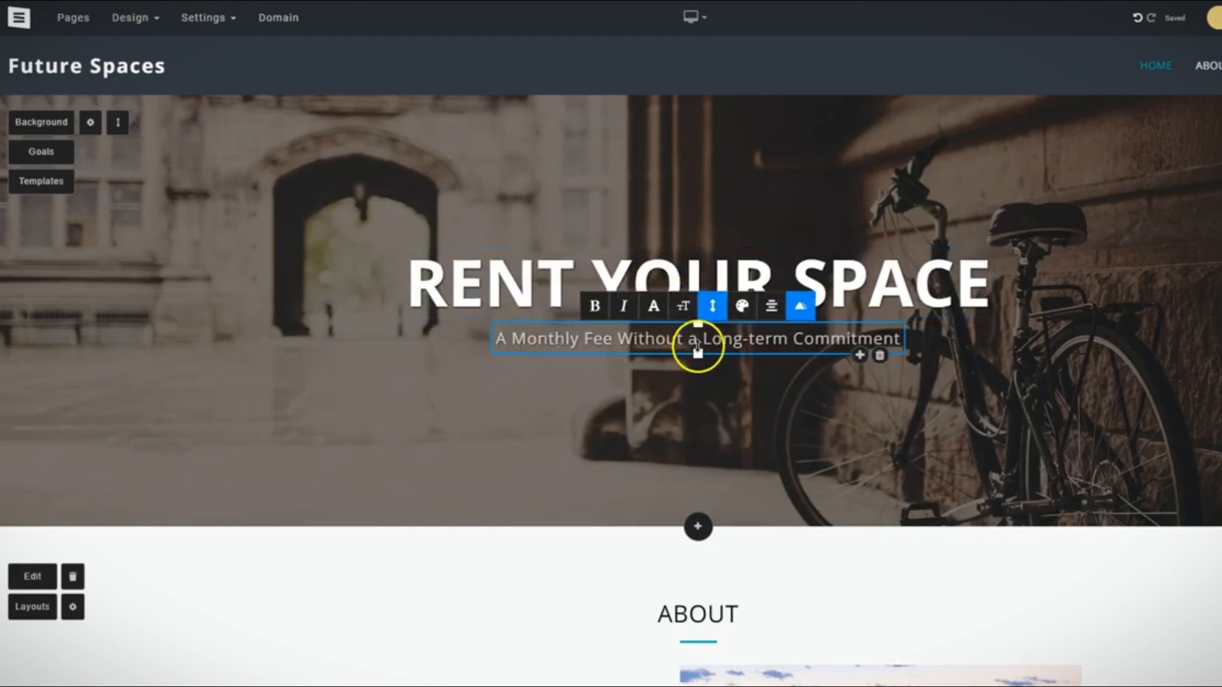
# Set the Future Spaces banner background to a 'buildings' city skyline image, then view header settings.
pyautogui.click(41, 122)
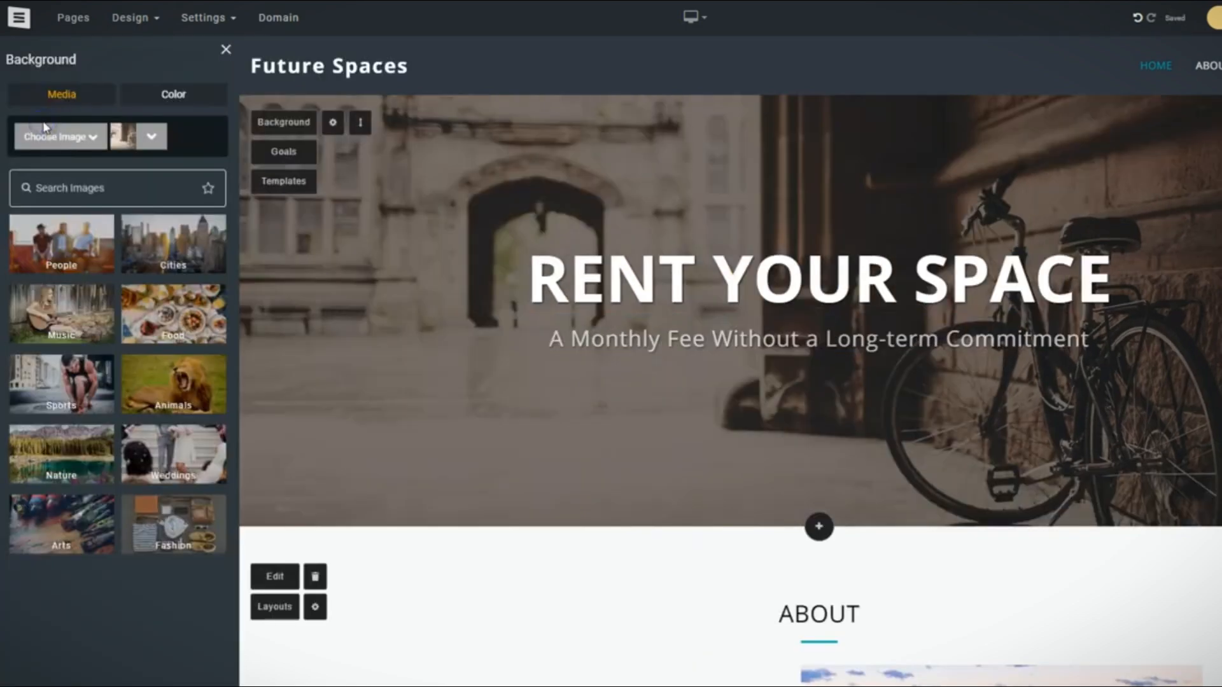
pyautogui.write('buildings')
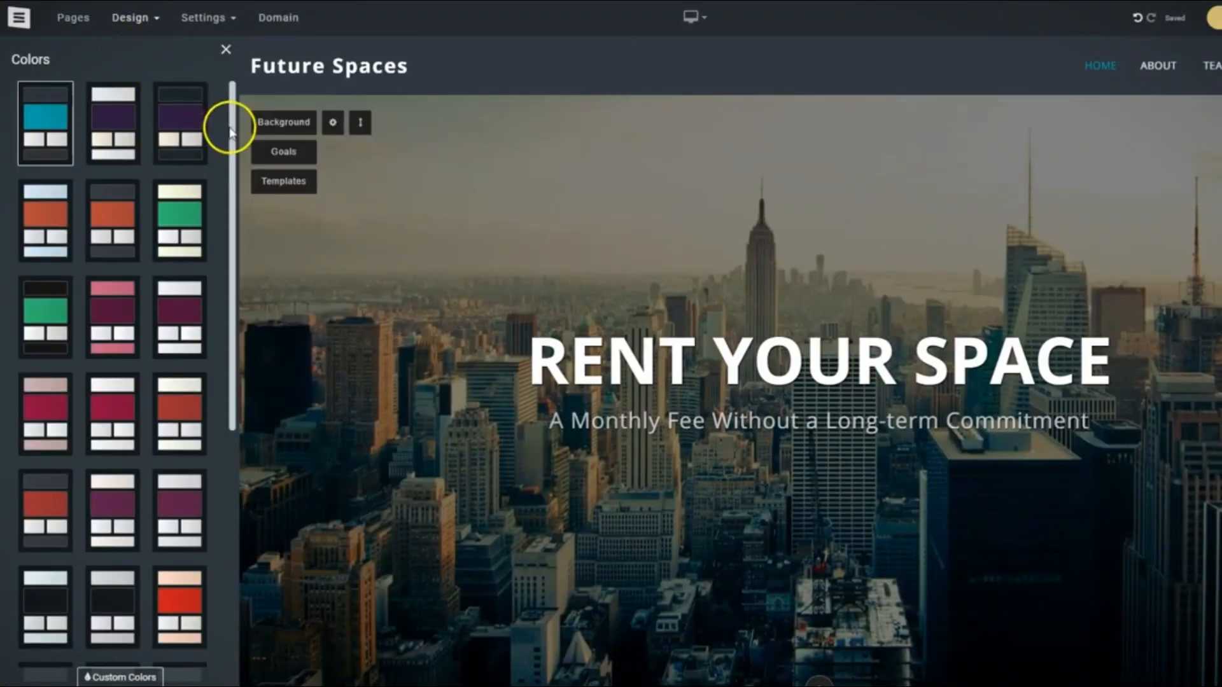
pyautogui.scroll(-3)
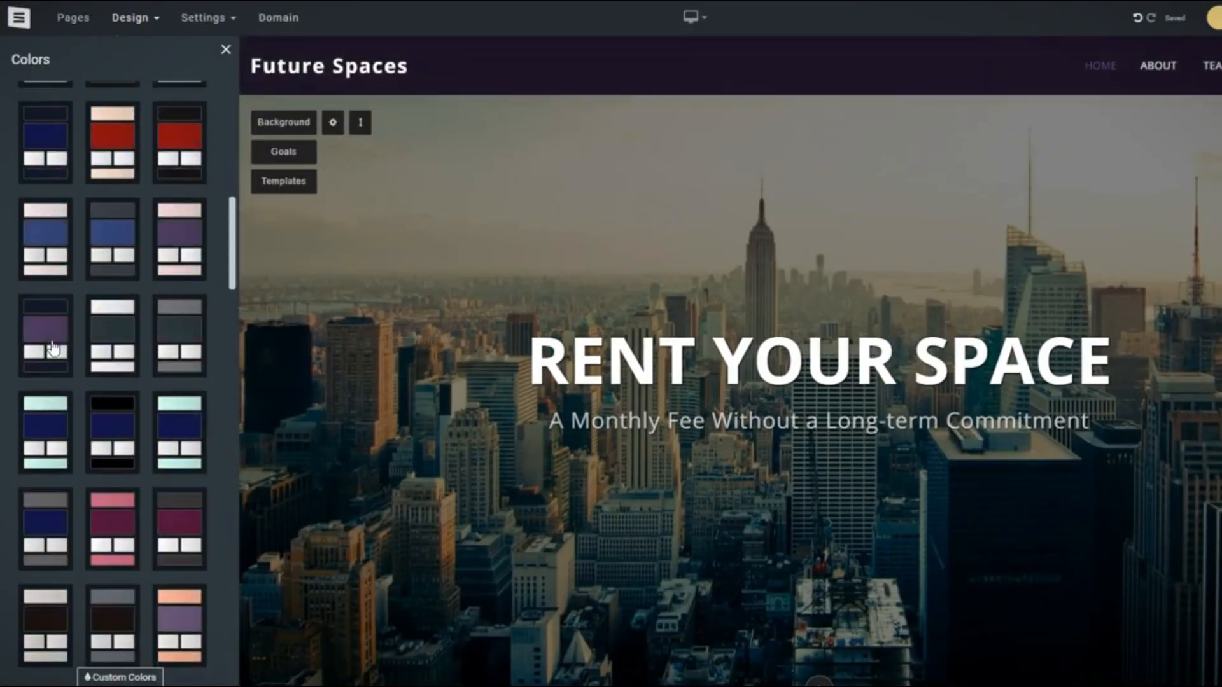
pyautogui.click(130, 17)
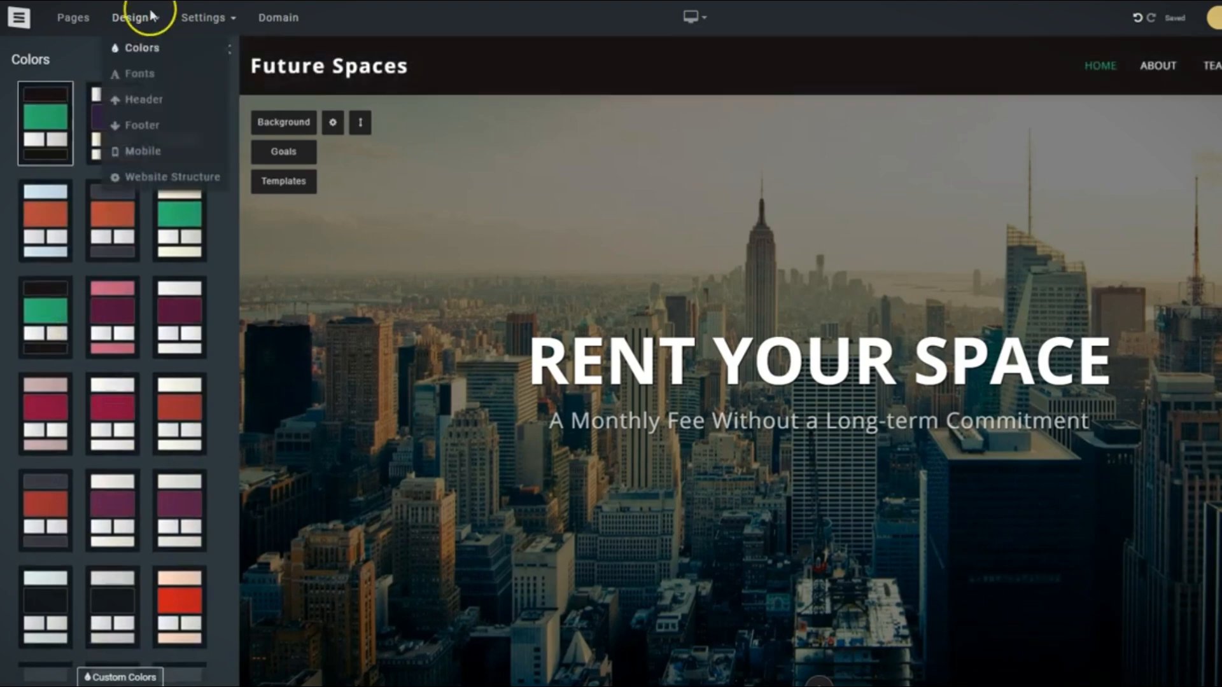
pyautogui.click(143, 100)
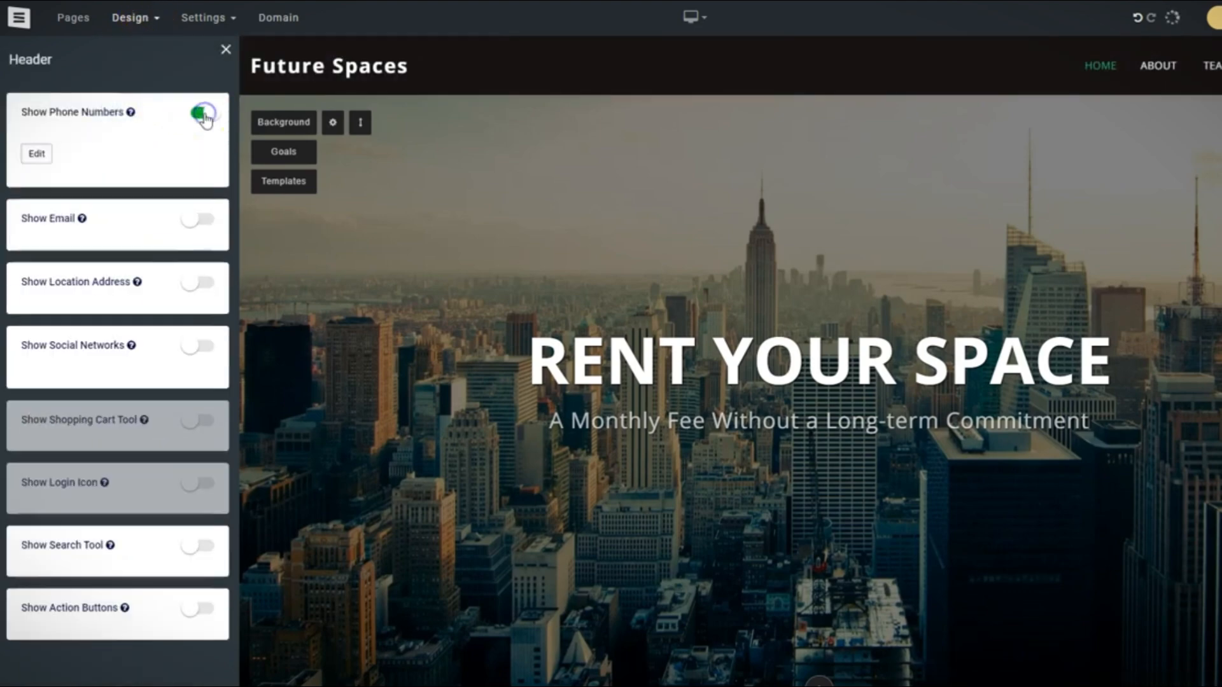